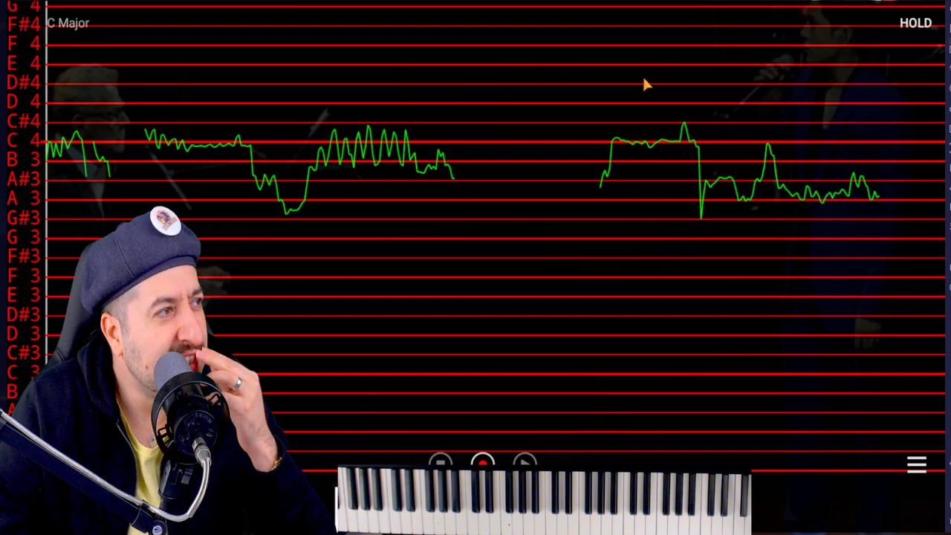
mouse_move(656, 80)
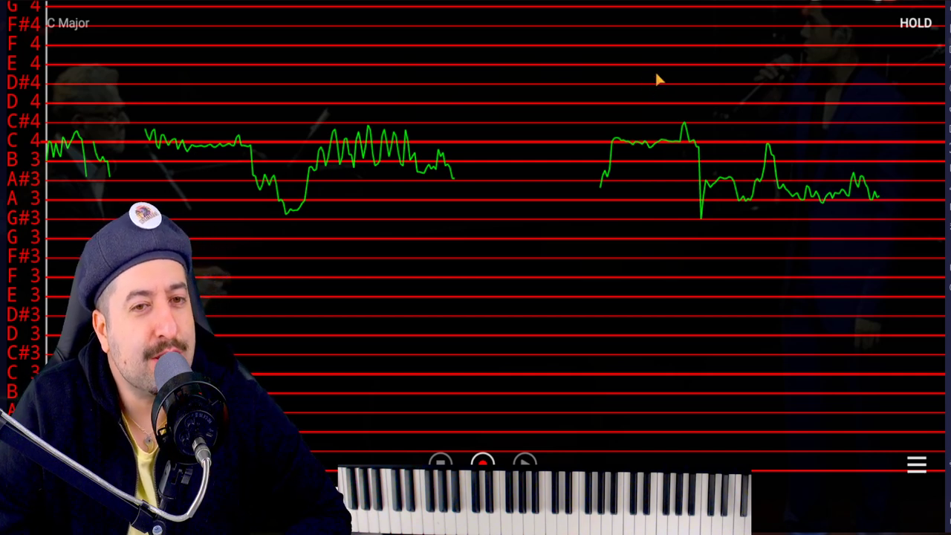
mouse_move(675, 151)
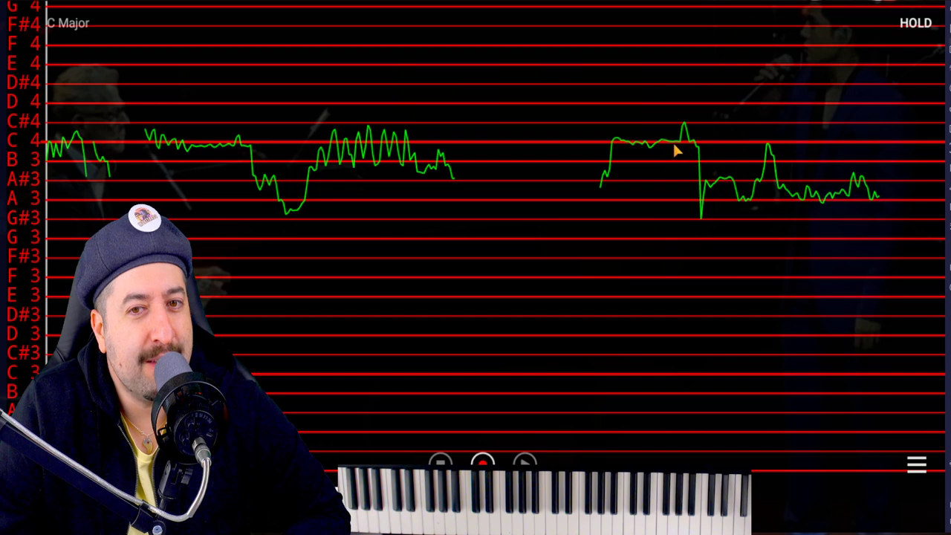
mouse_move(919, 30)
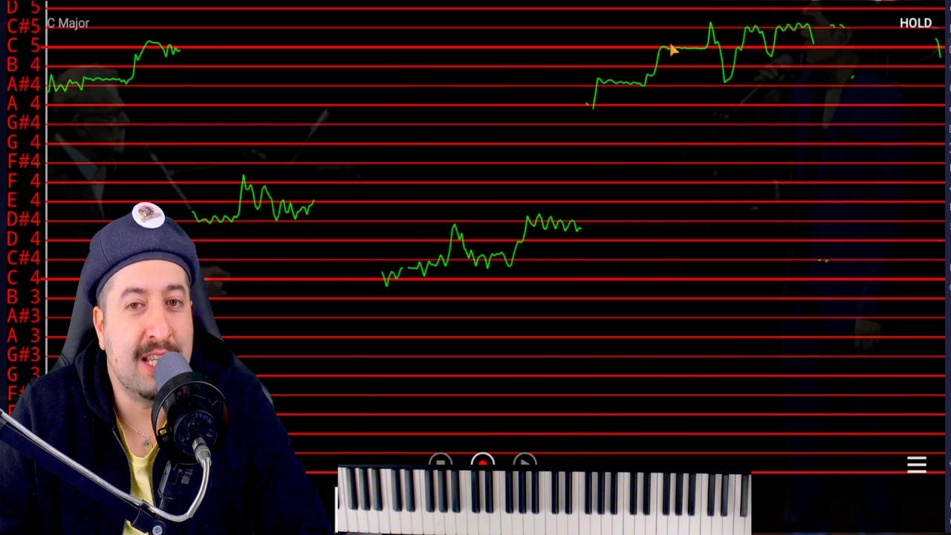
mouse_move(691, 60)
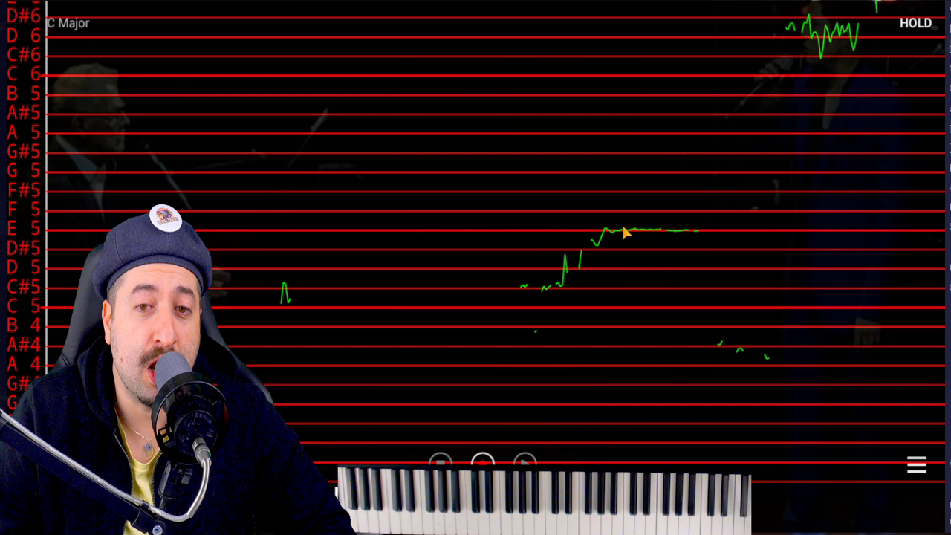
mouse_move(794, 241)
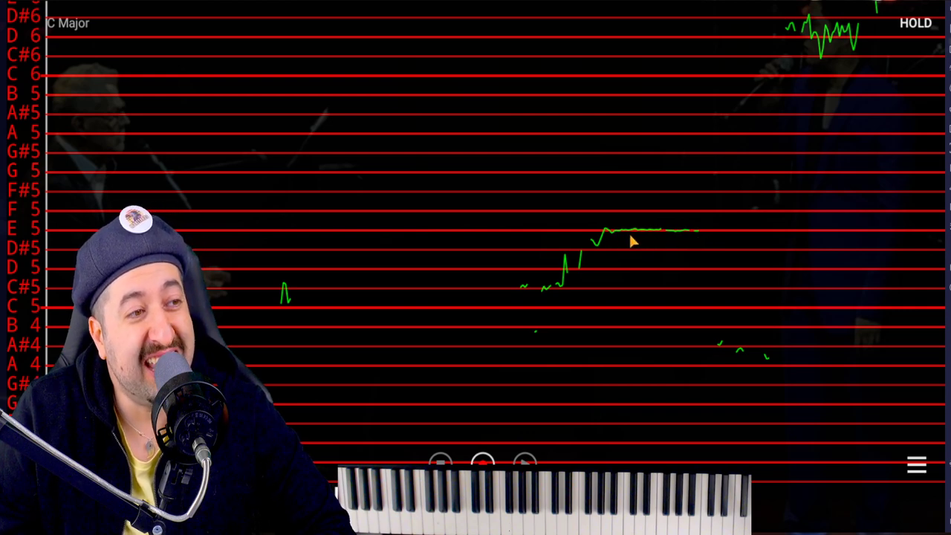
mouse_move(686, 236)
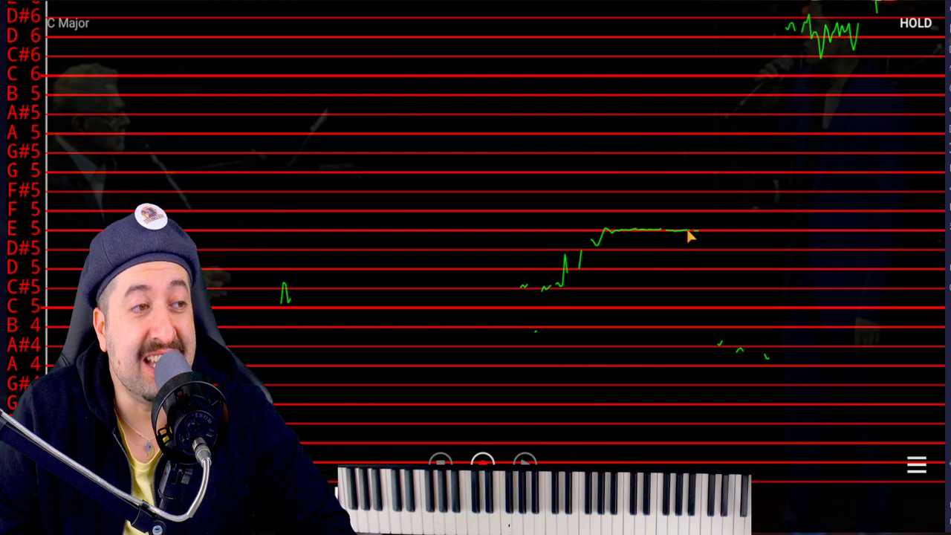